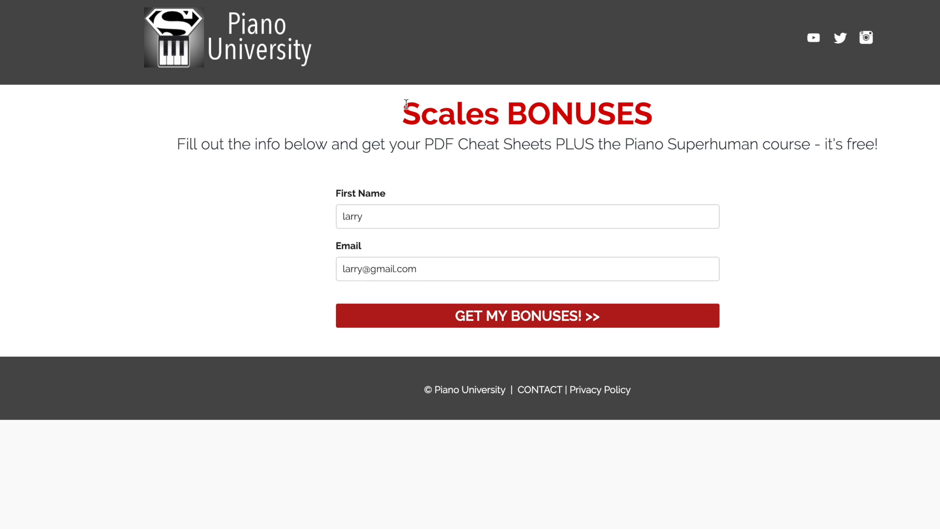
{"action": "mouse_move", "coordinate": [653, 122]}
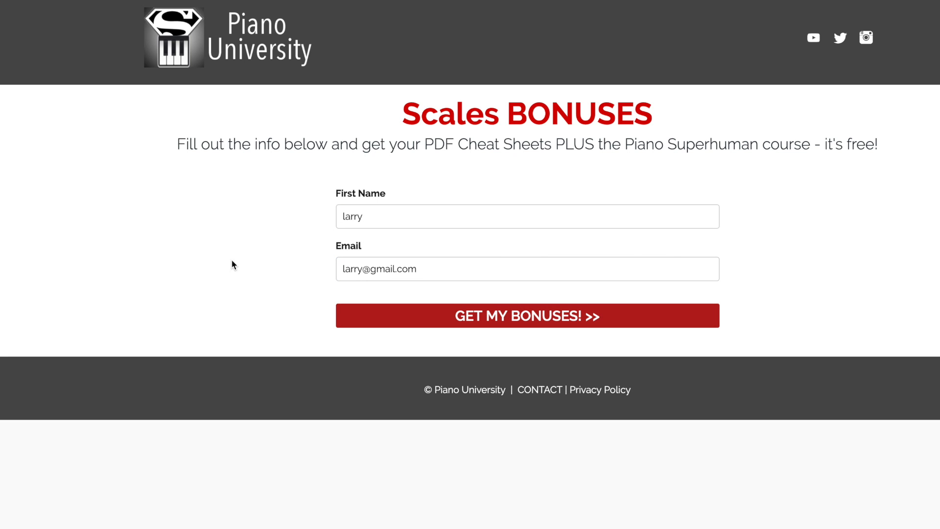
Submit the signup via GET MY BONUSES! to load the Scales Bonuses and Resources page.
{"action": "left_click", "coordinate": [527, 316]}
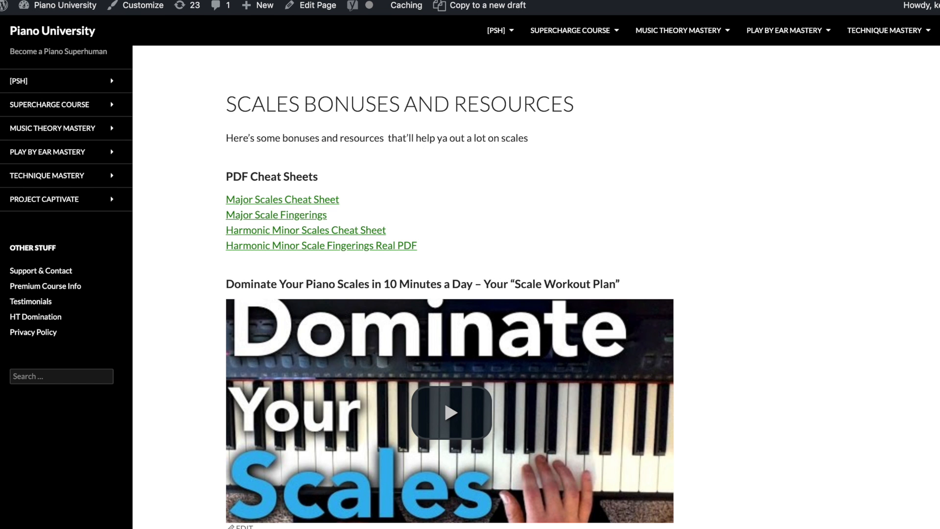
{"action": "mouse_move", "coordinate": [282, 200]}
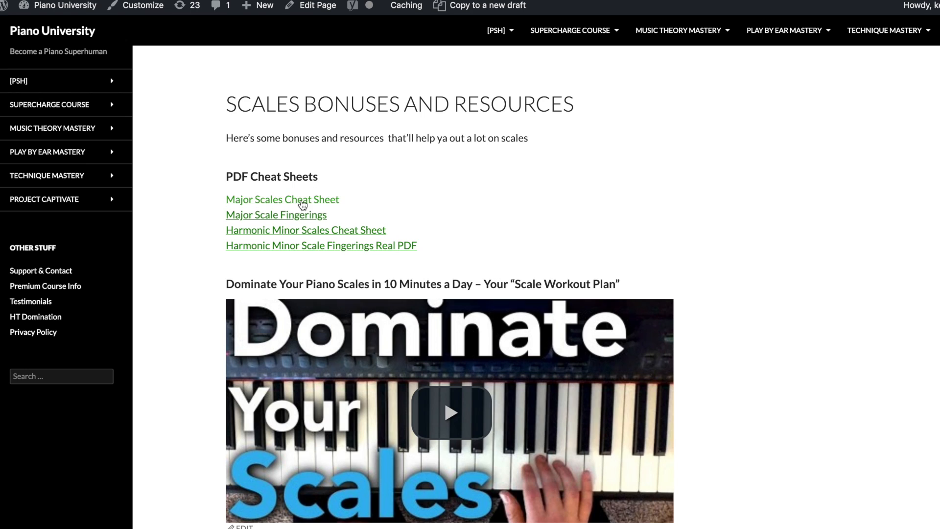
{"action": "mouse_move", "coordinate": [292, 223]}
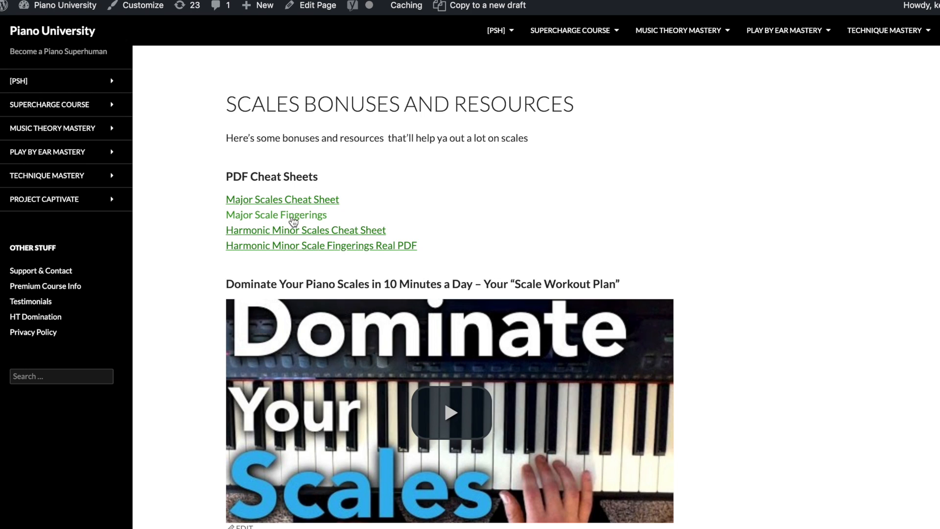
{"action": "mouse_move", "coordinate": [288, 191]}
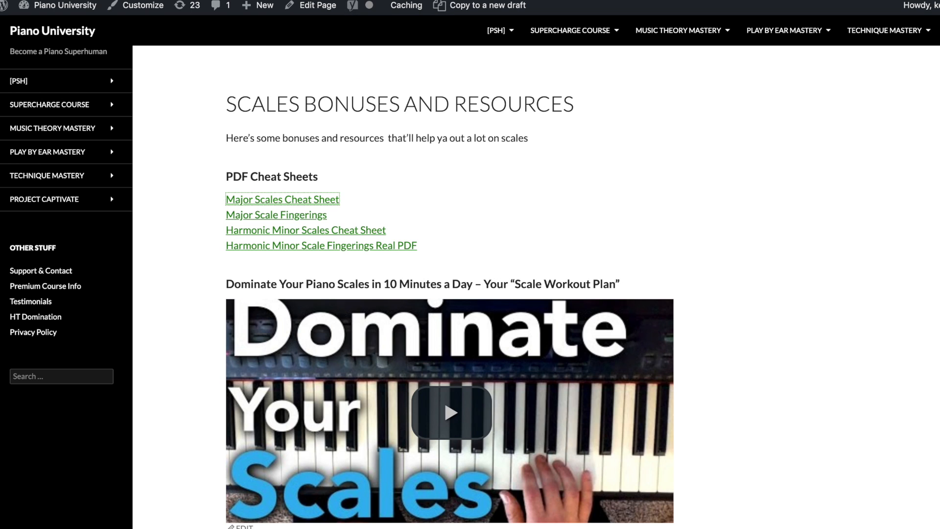
{"action": "left_click", "coordinate": [282, 199]}
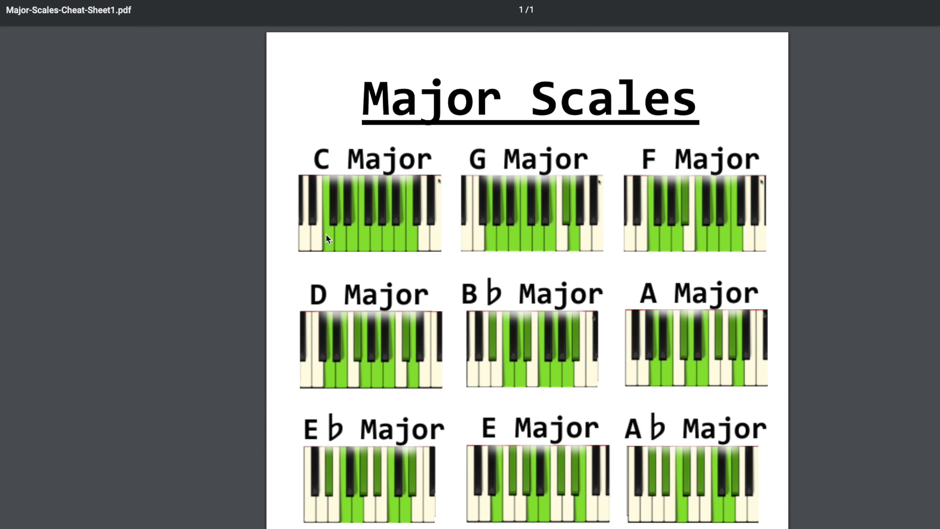
{"action": "mouse_move", "coordinate": [634, 316]}
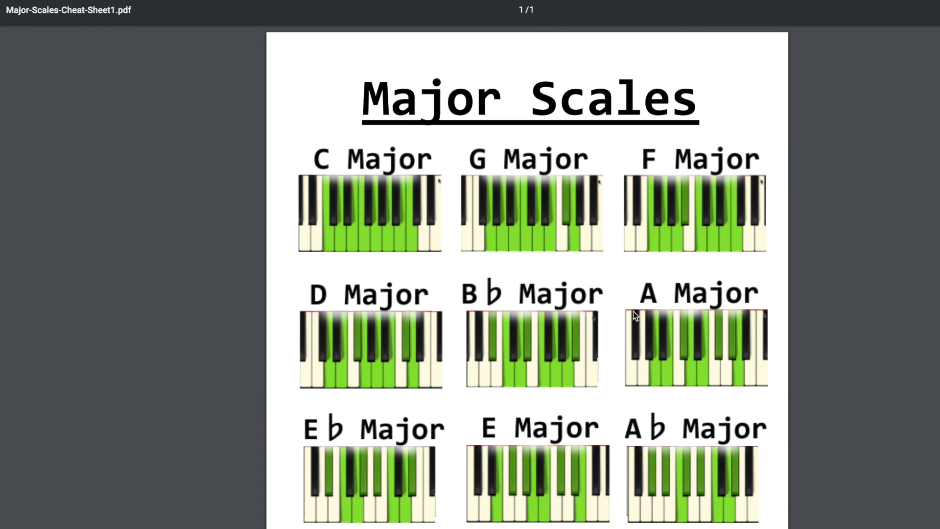
{"action": "mouse_move", "coordinate": [543, 338]}
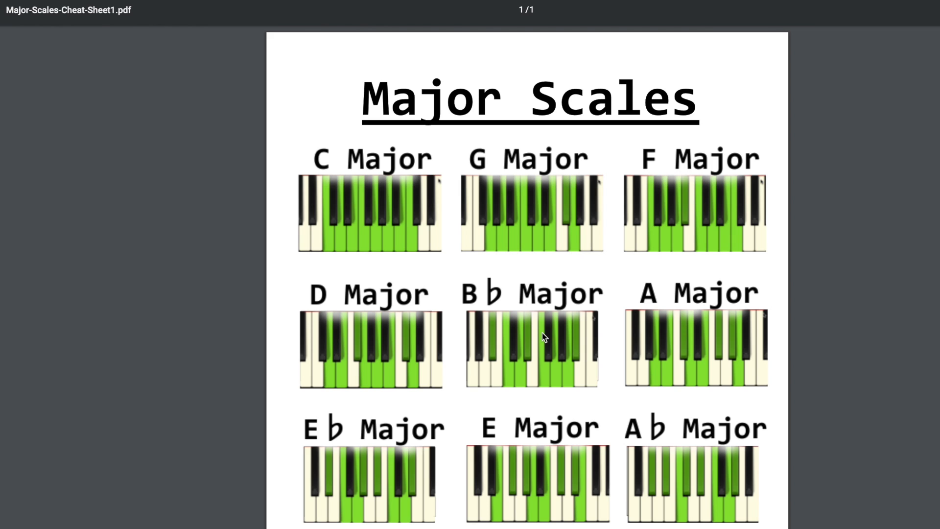
{"action": "mouse_move", "coordinate": [540, 383]}
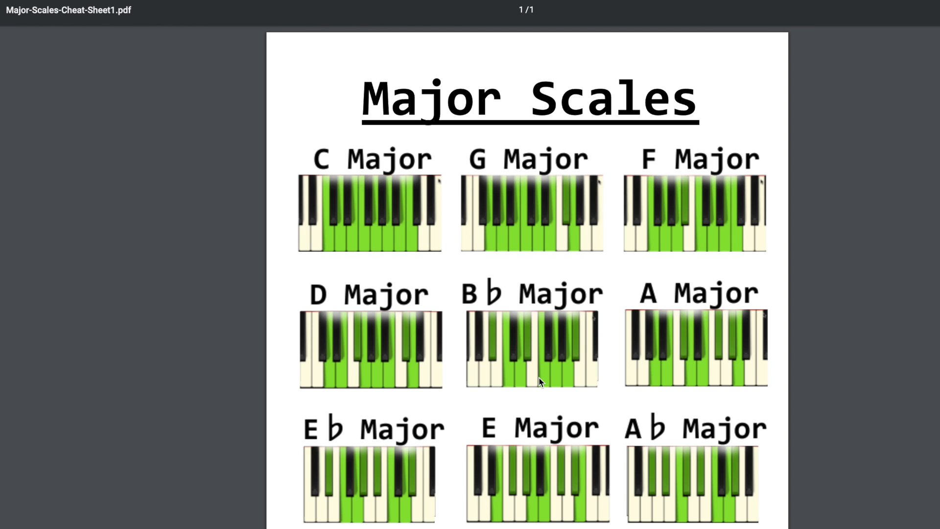
{"action": "mouse_move", "coordinate": [403, 333]}
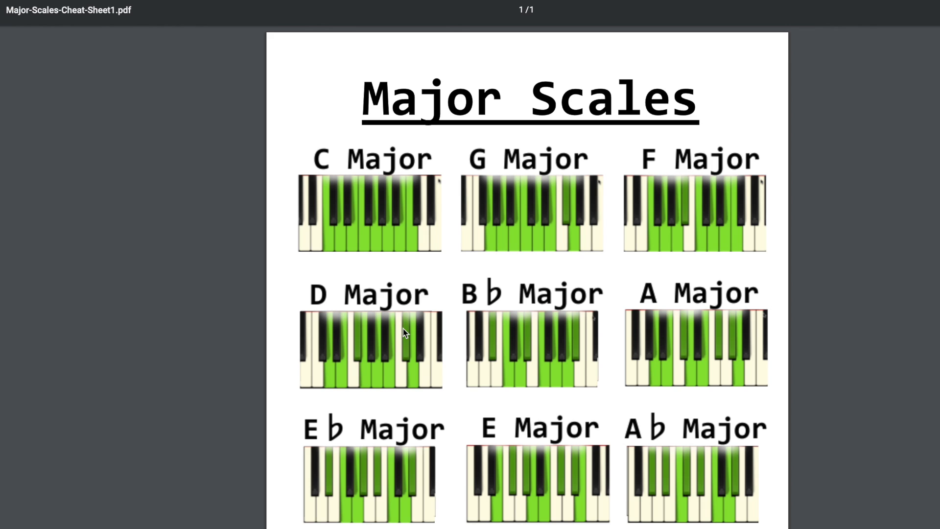
{"action": "mouse_move", "coordinate": [421, 314]}
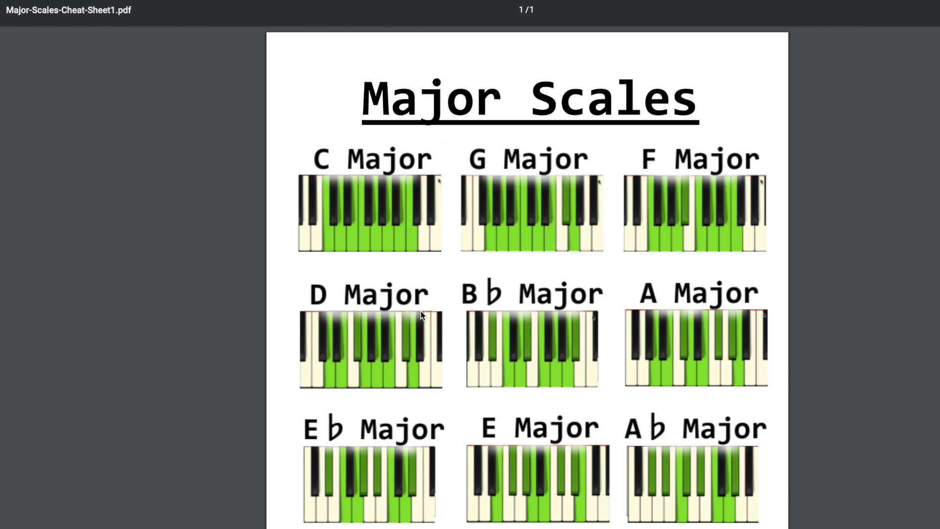
{"action": "mouse_move", "coordinate": [328, 87]}
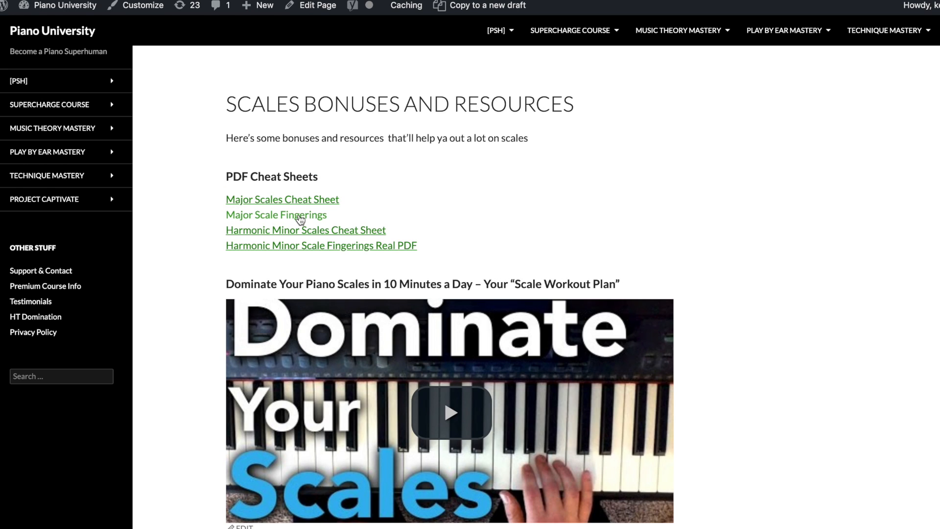
{"action": "left_click", "coordinate": [276, 215]}
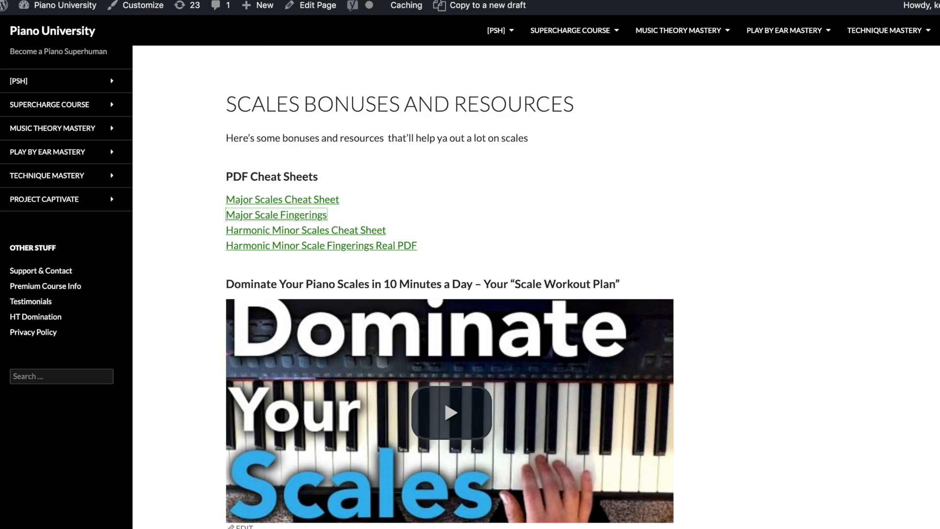
{"action": "left_click", "coordinate": [276, 214]}
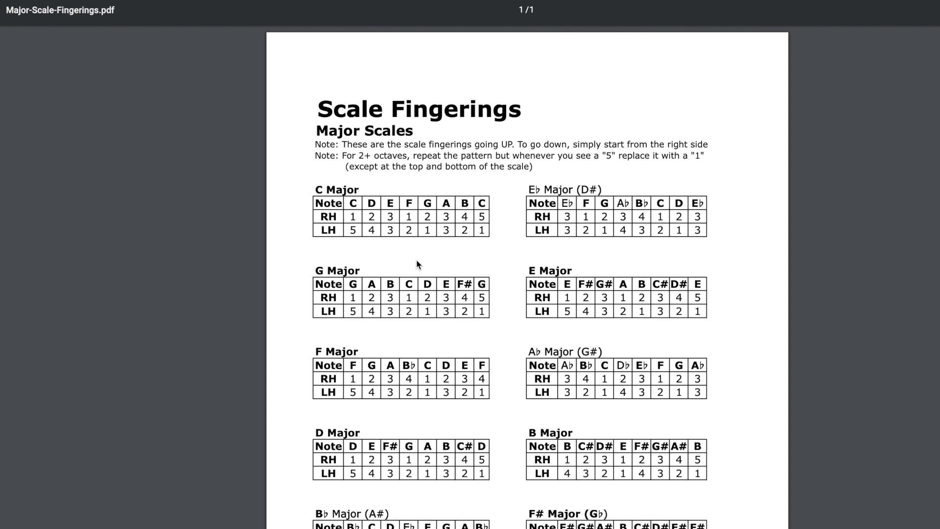
{"action": "double_click", "coordinate": [336, 188]}
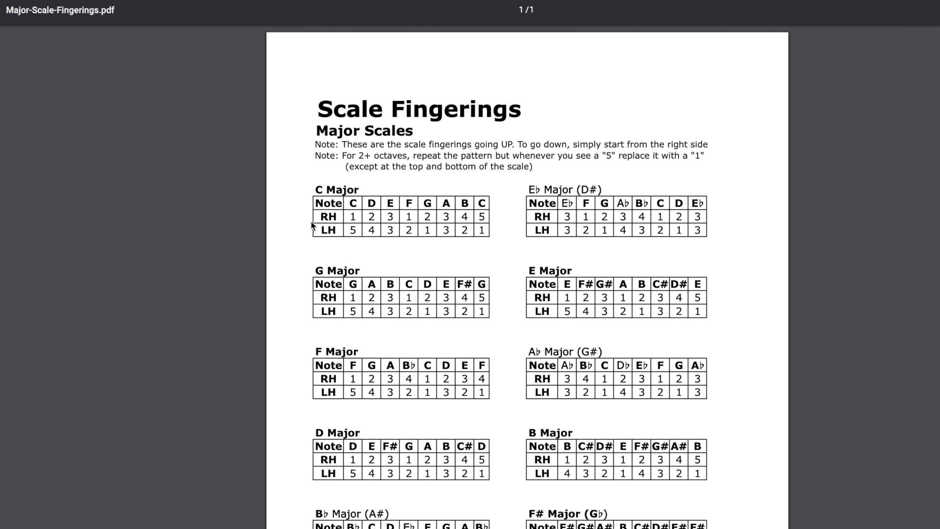
{"action": "mouse_move", "coordinate": [444, 333]}
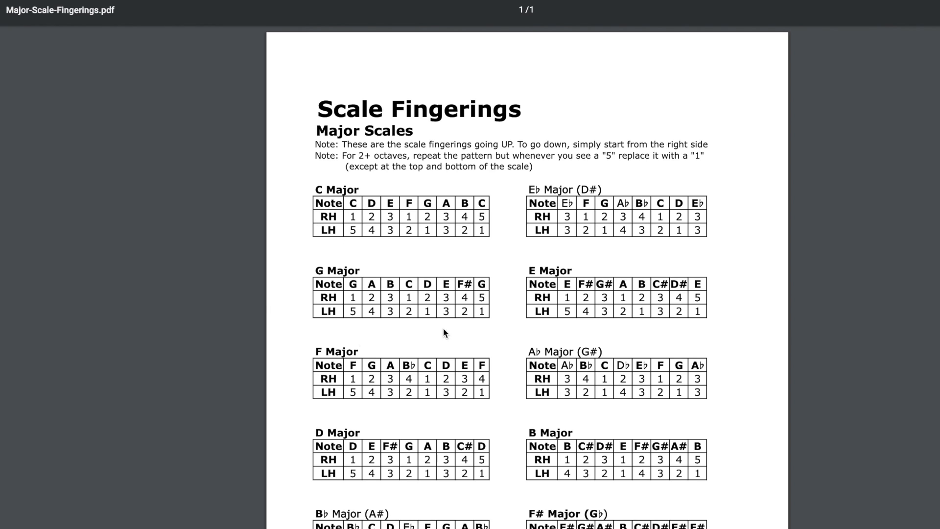
{"action": "mouse_move", "coordinate": [460, 393]}
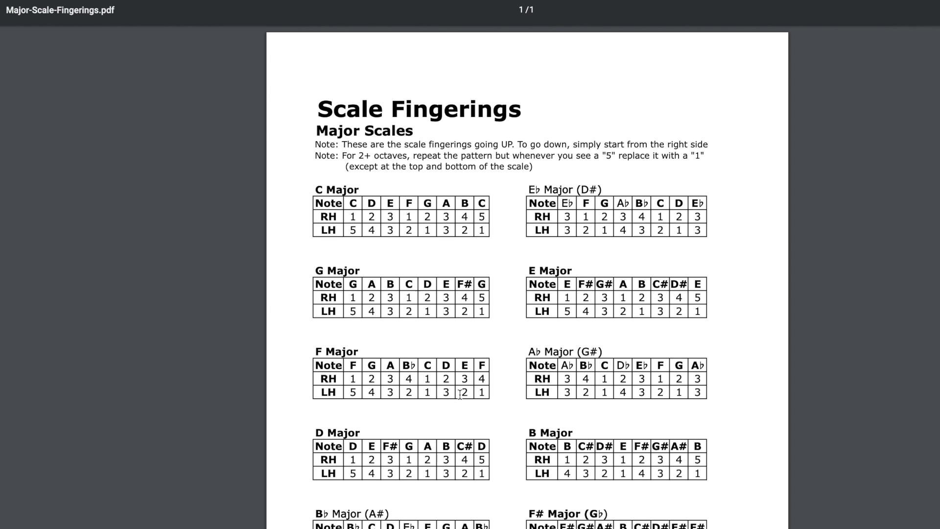
{"action": "mouse_move", "coordinate": [438, 353]}
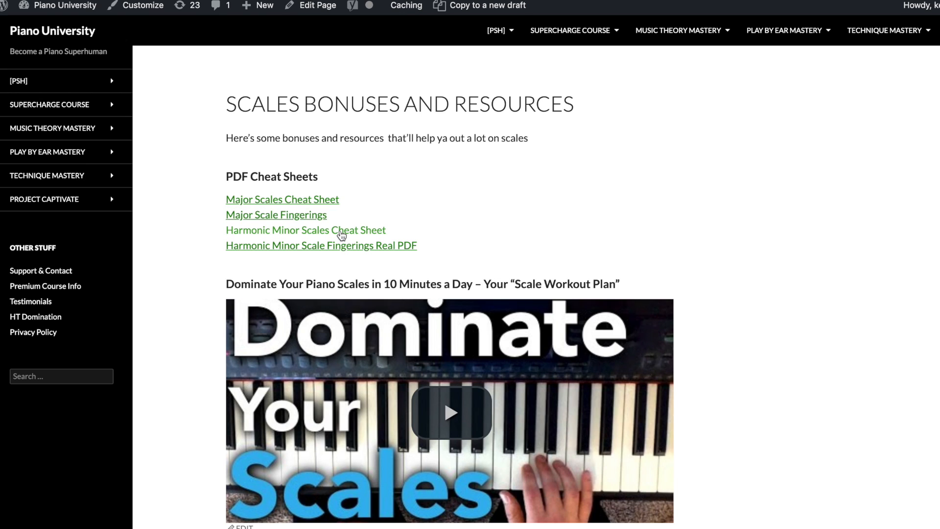
{"action": "mouse_move", "coordinate": [337, 252]}
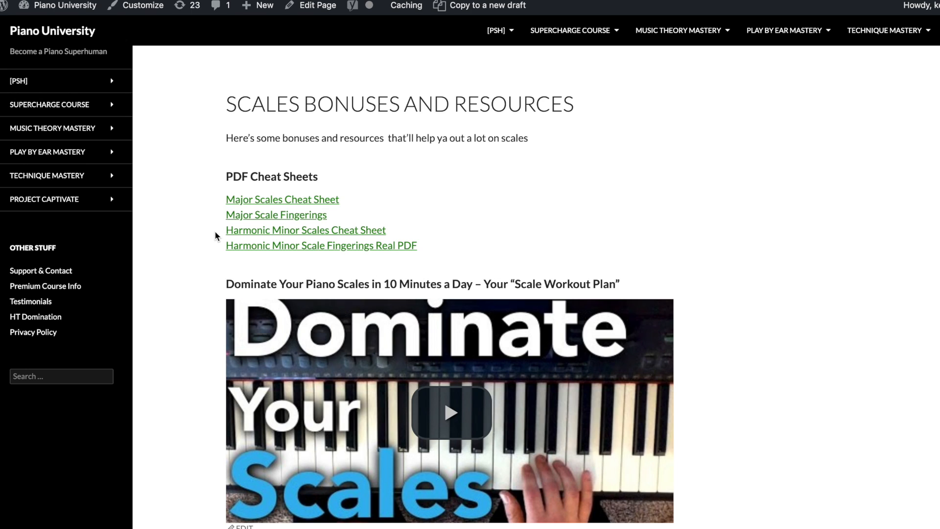
{"action": "mouse_move", "coordinate": [217, 258]}
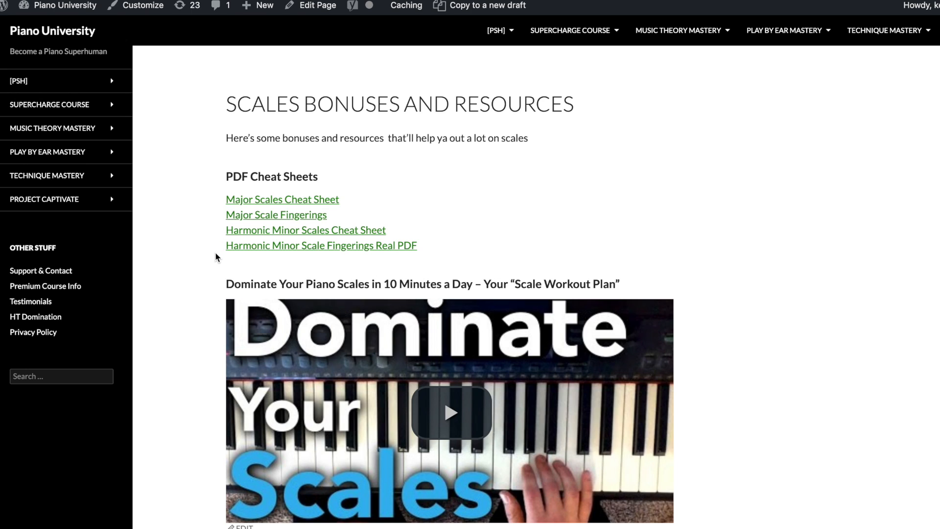
{"action": "triple_click", "coordinate": [420, 284]}
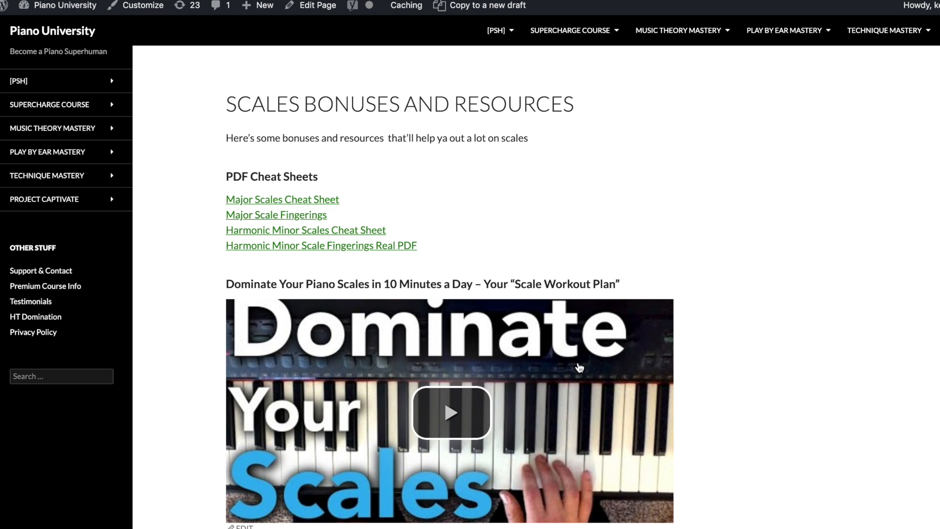
{"action": "mouse_move", "coordinate": [559, 435]}
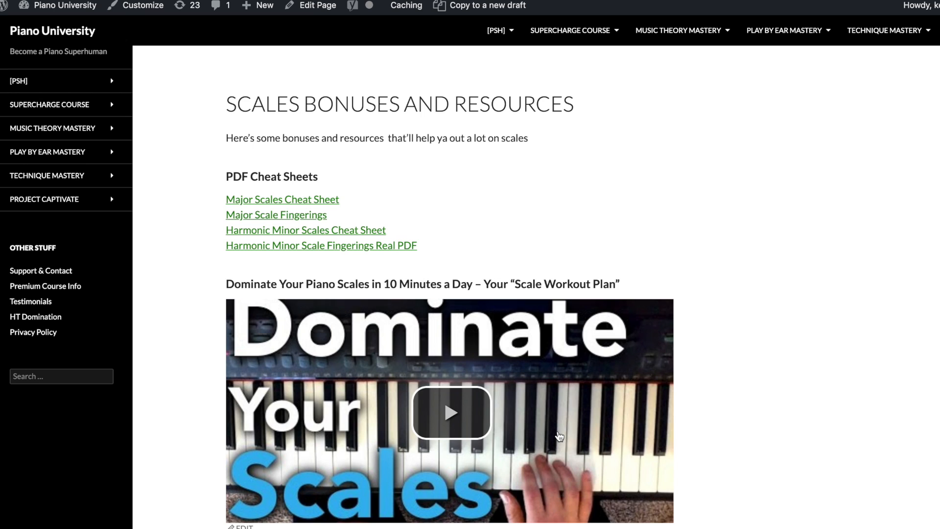
{"action": "mouse_move", "coordinate": [522, 523]}
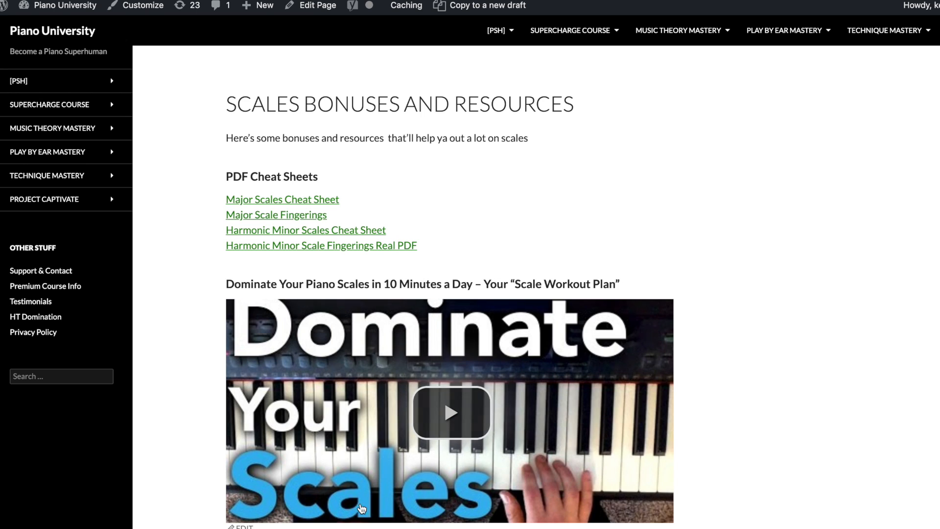
{"action": "mouse_move", "coordinate": [519, 279]}
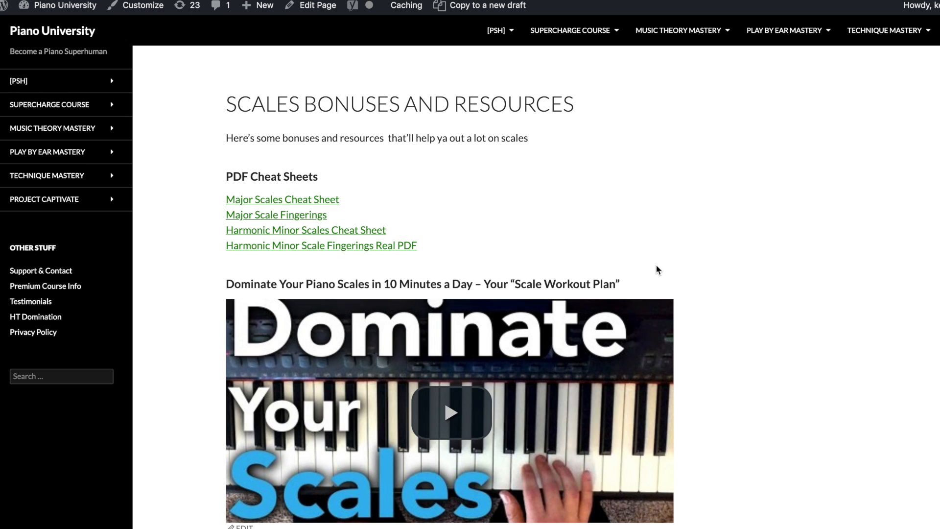
{"action": "mouse_move", "coordinate": [631, 288]}
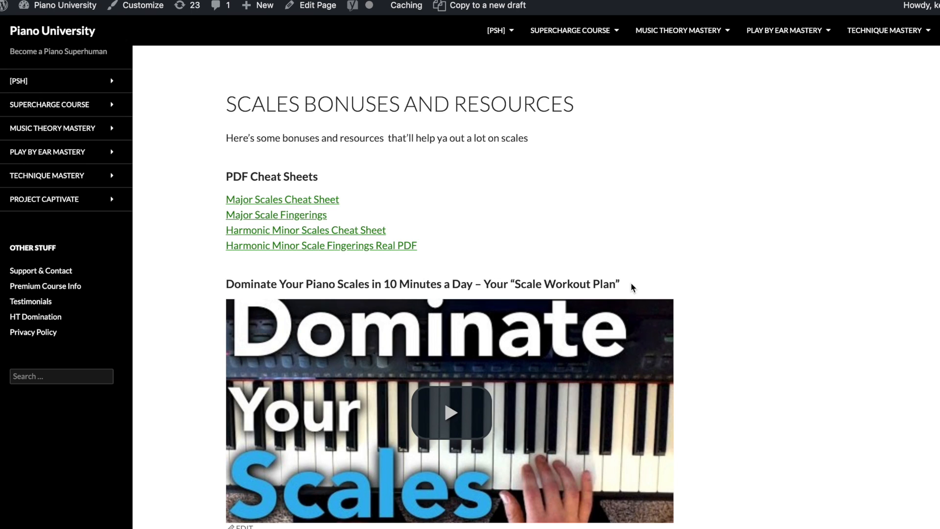
{"action": "mouse_move", "coordinate": [614, 282]}
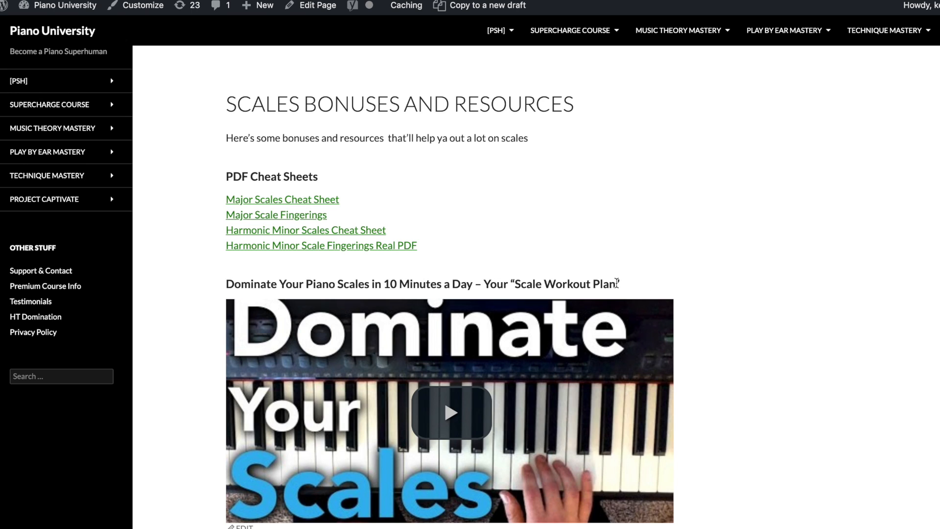